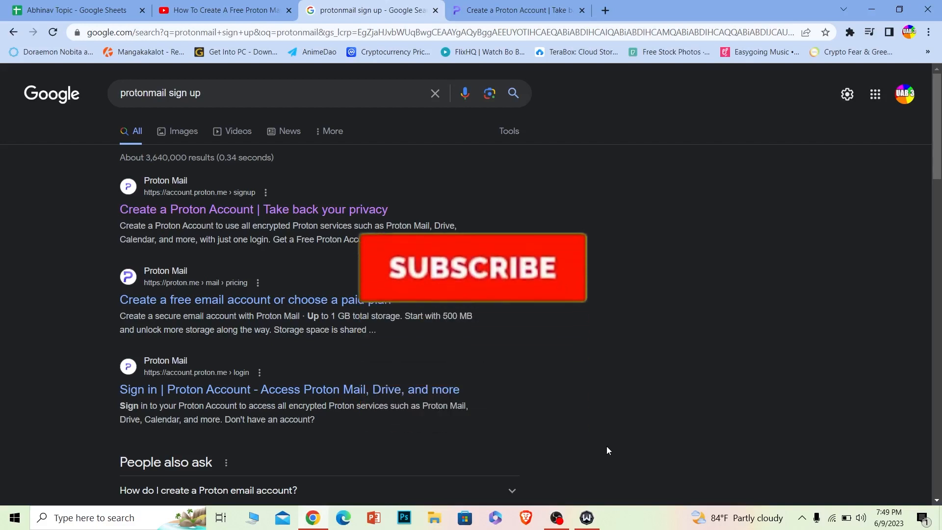
Open the 'Create a Proton Account | Take back your privacy' search result.
click(471, 267)
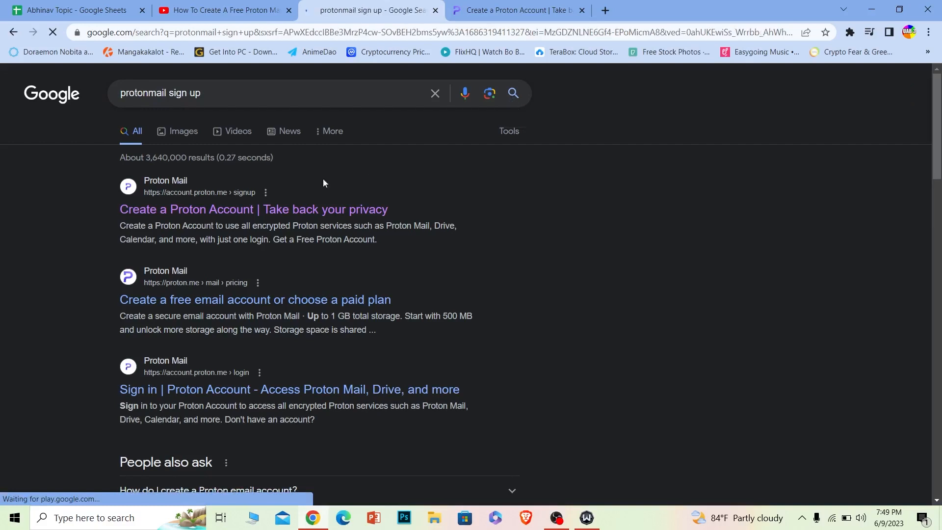
click(253, 209)
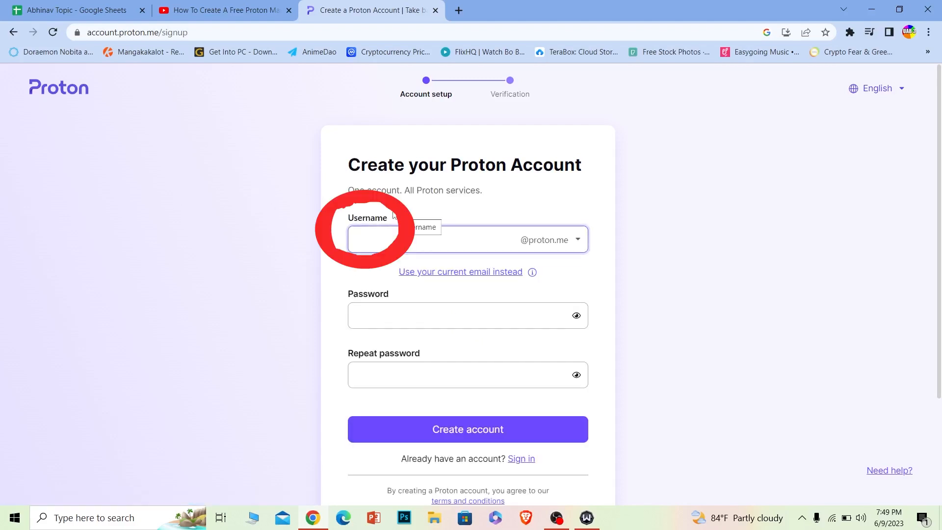
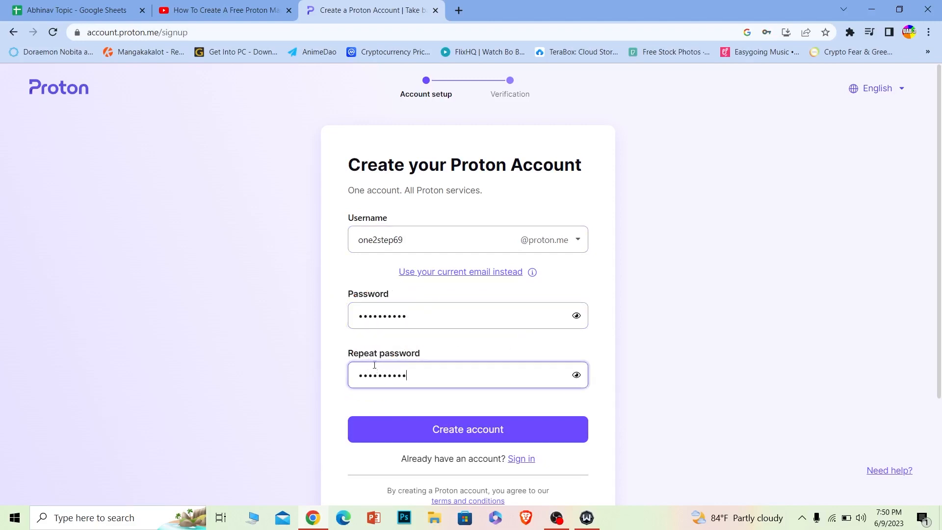
Enter a username and matching password, then submit the account setup.
click(467, 429)
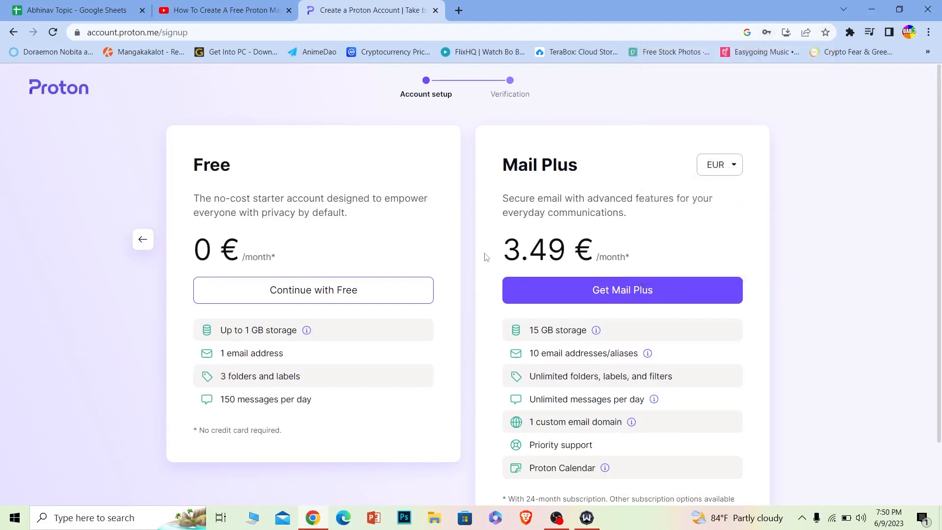
mouse_move(386, 130)
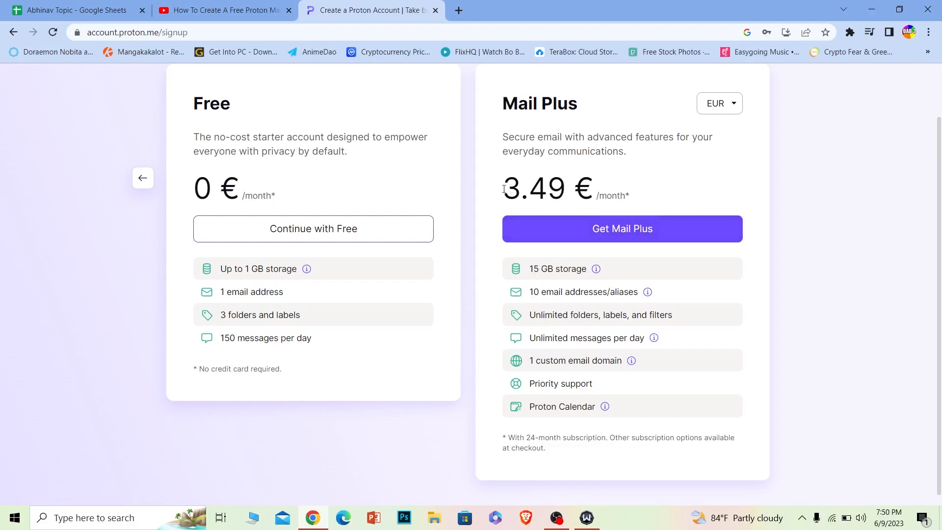
mouse_move(334, 260)
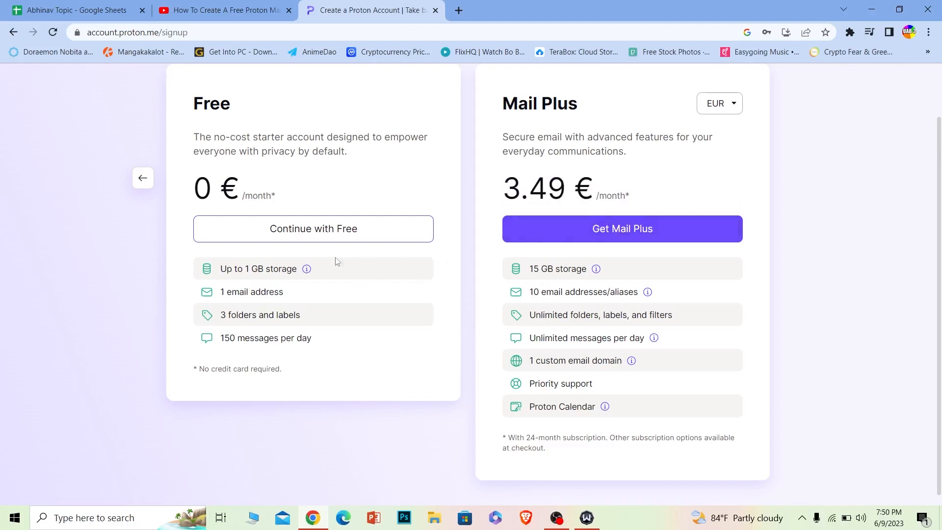
Select 'Continue with Free' on the plans page.
click(313, 228)
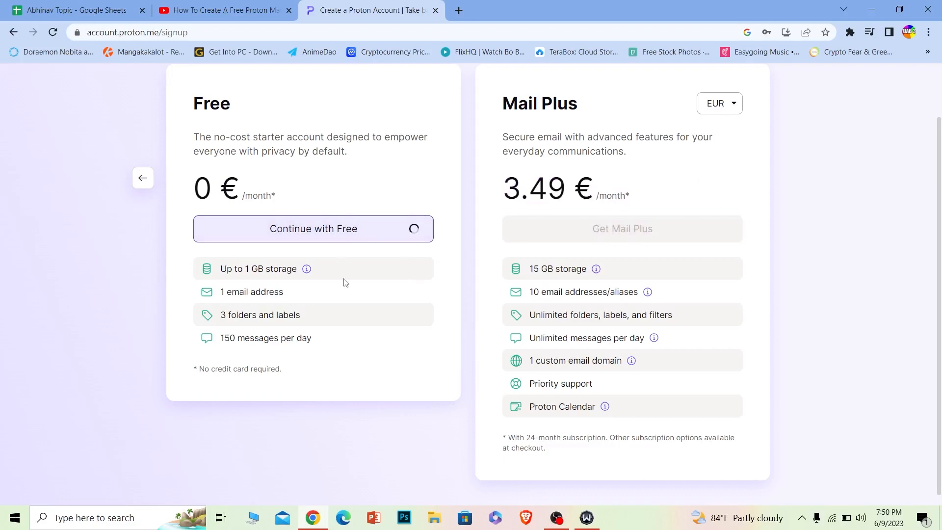
click(313, 228)
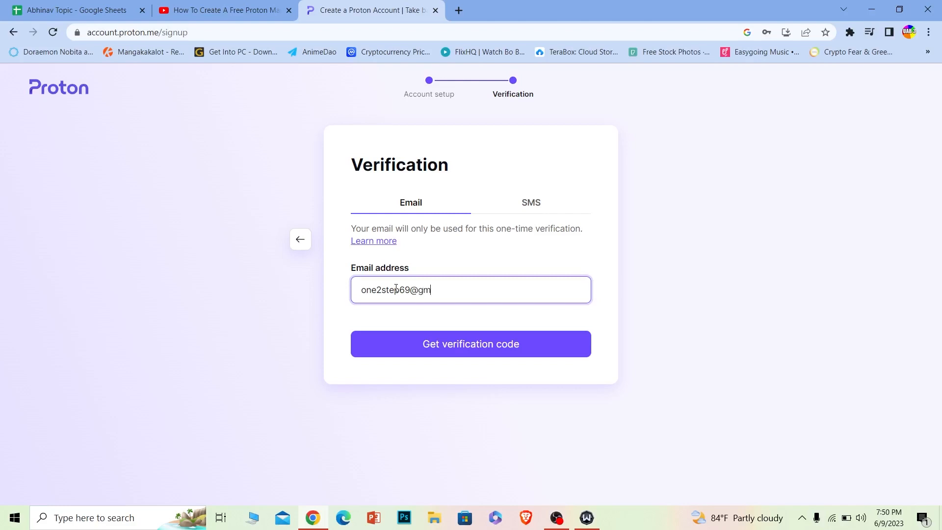
Enter the contact email address ending in .com and request a verification code.
text(ail)
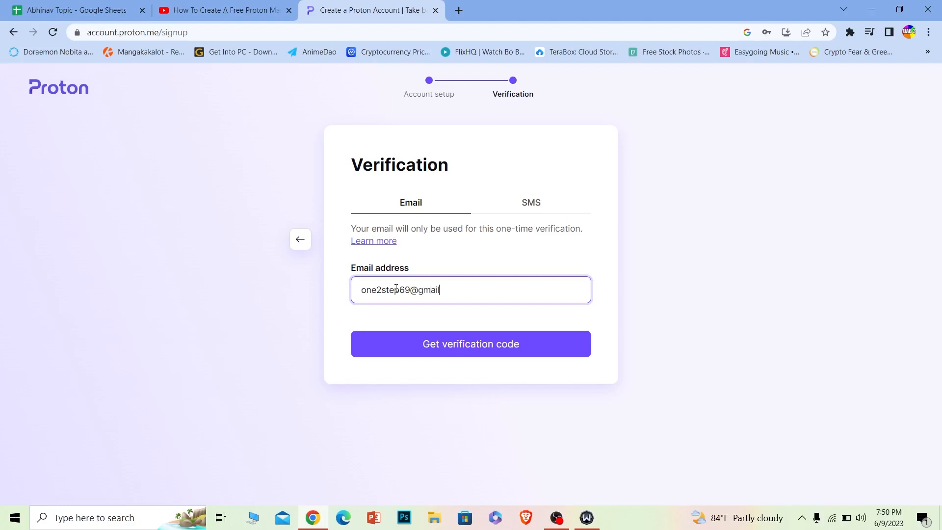
text(.com)
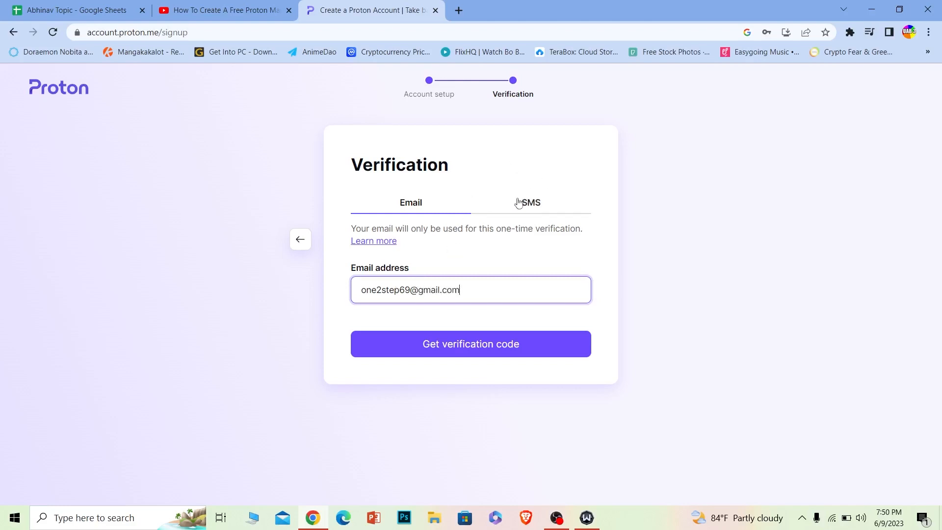
click(471, 343)
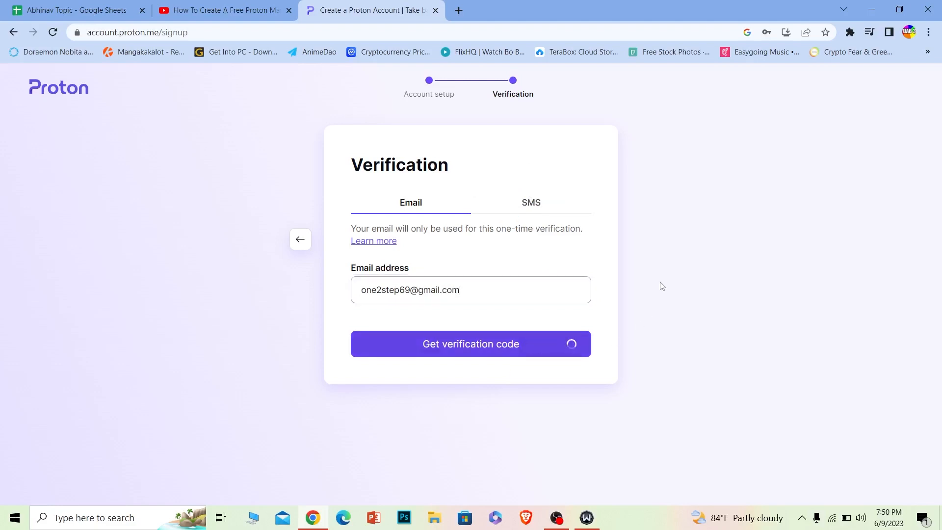
click(470, 343)
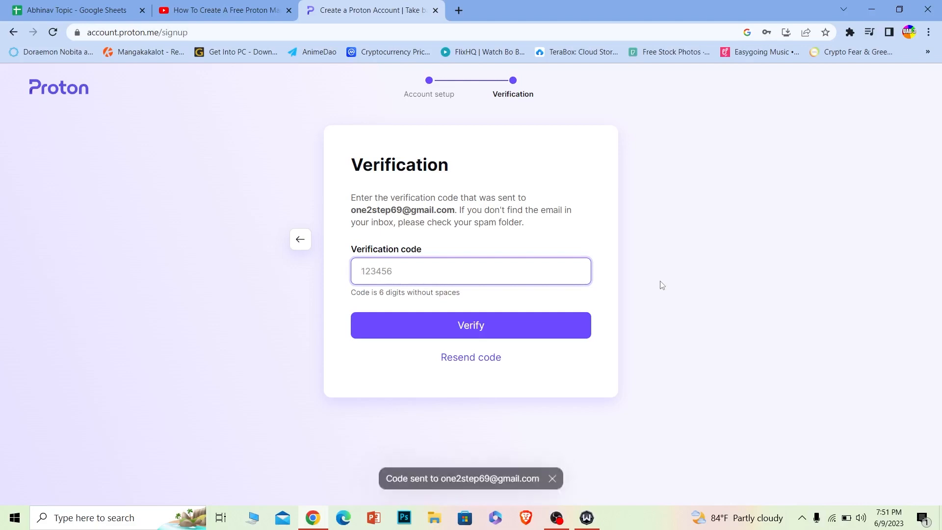
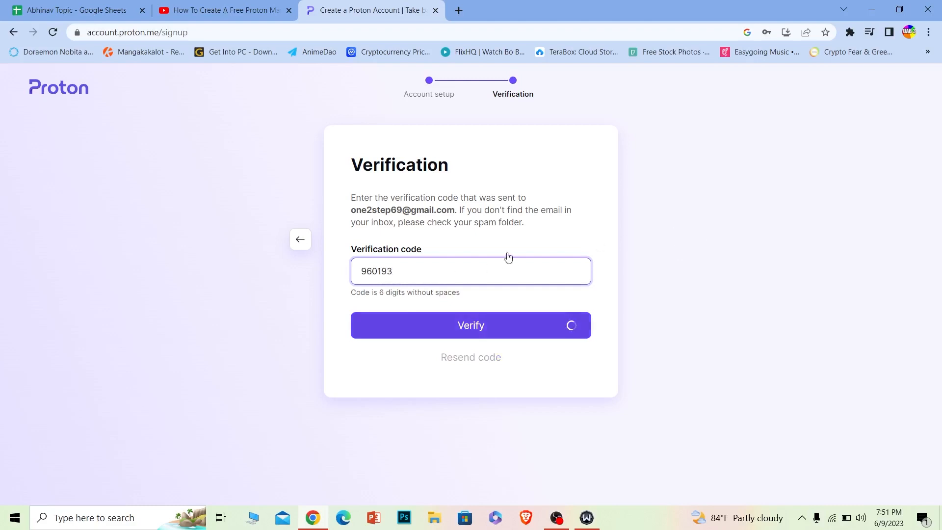
click(470, 325)
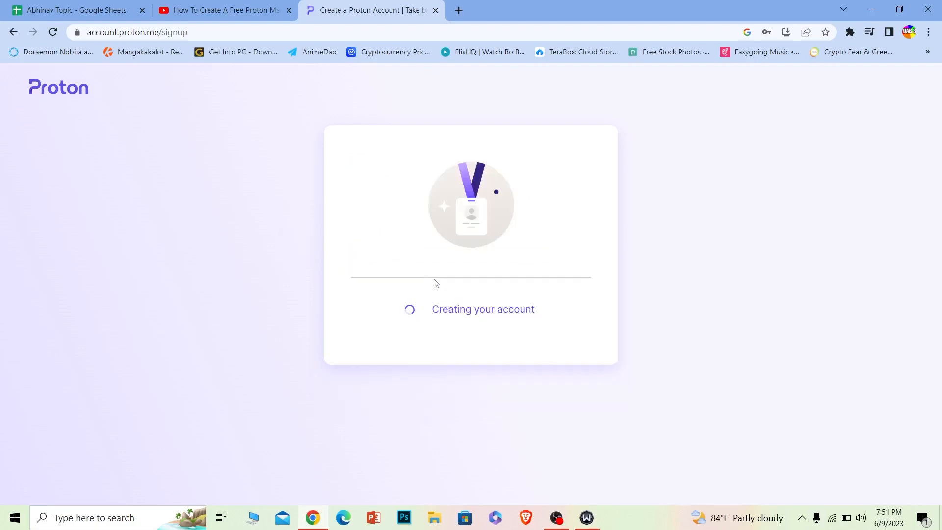